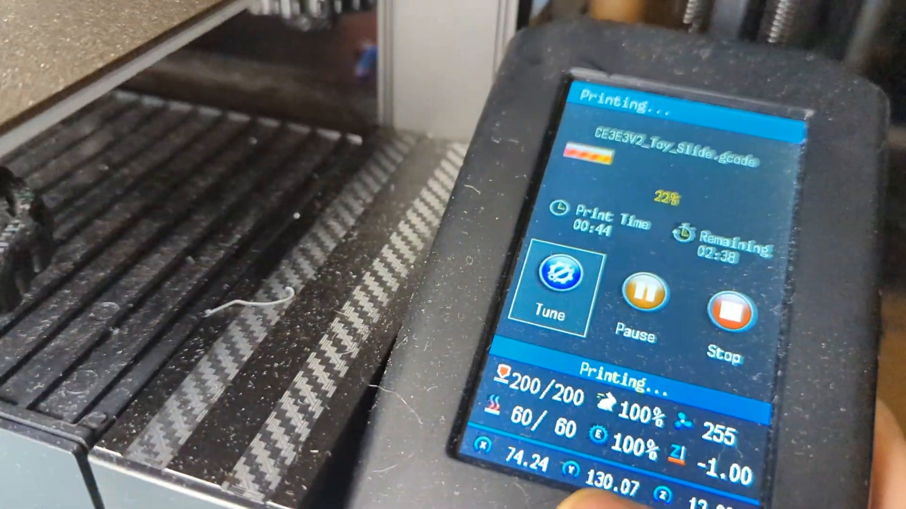
Step: Search the Marketplace for 'printer settings' and install the Printer Settings plugin by fieldOfView
left_click(554, 292)
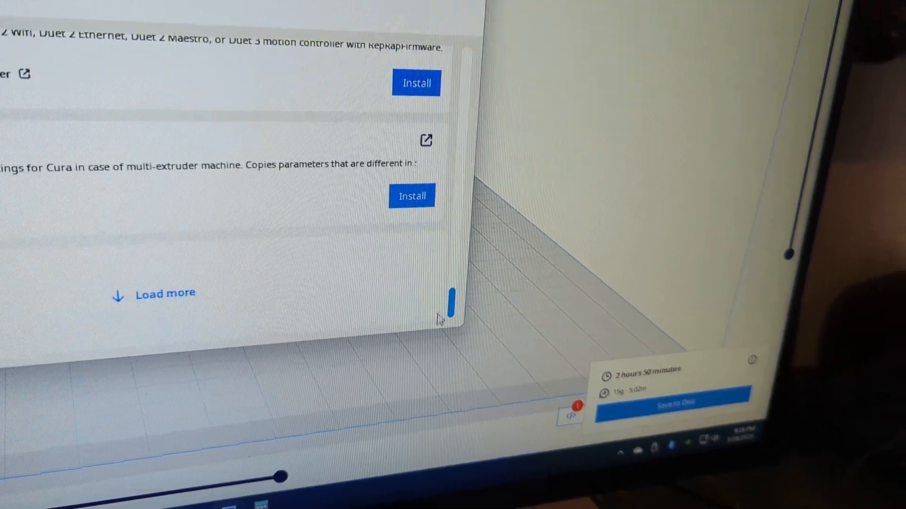
scroll("down", 3)
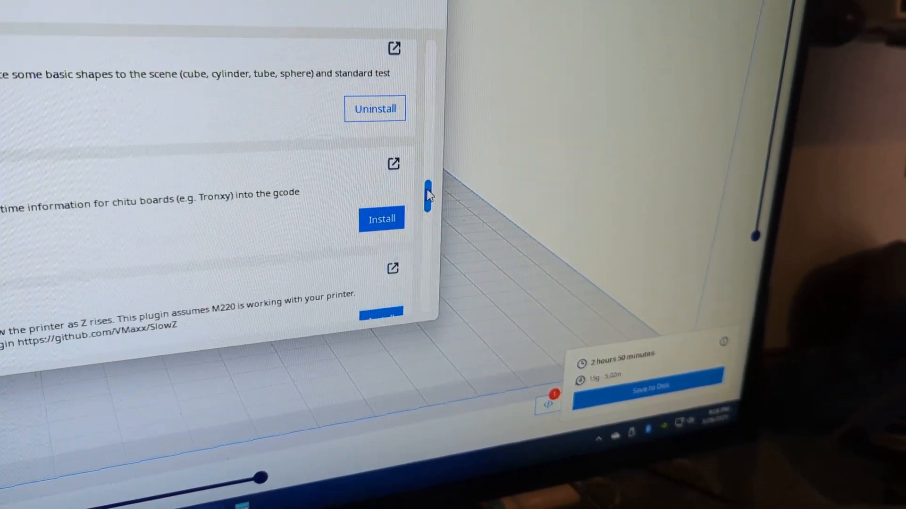
scroll("down", 3)
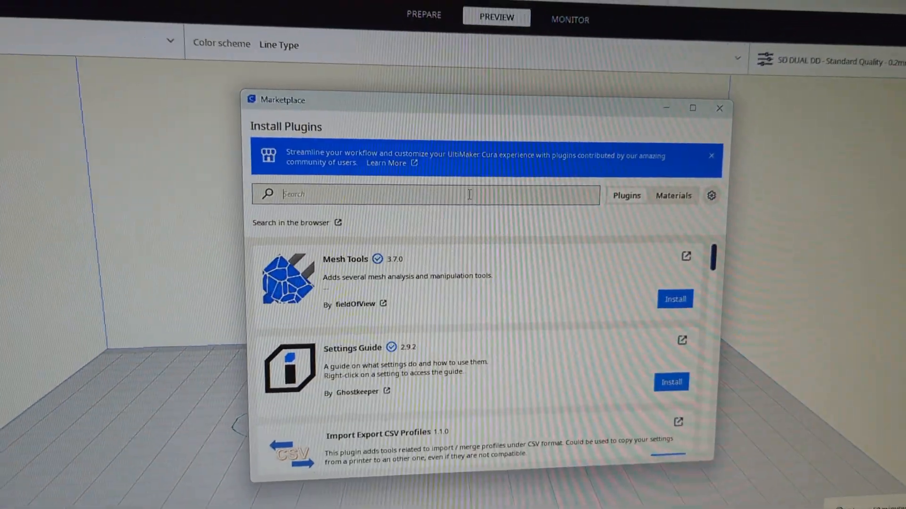
type("printer settings")
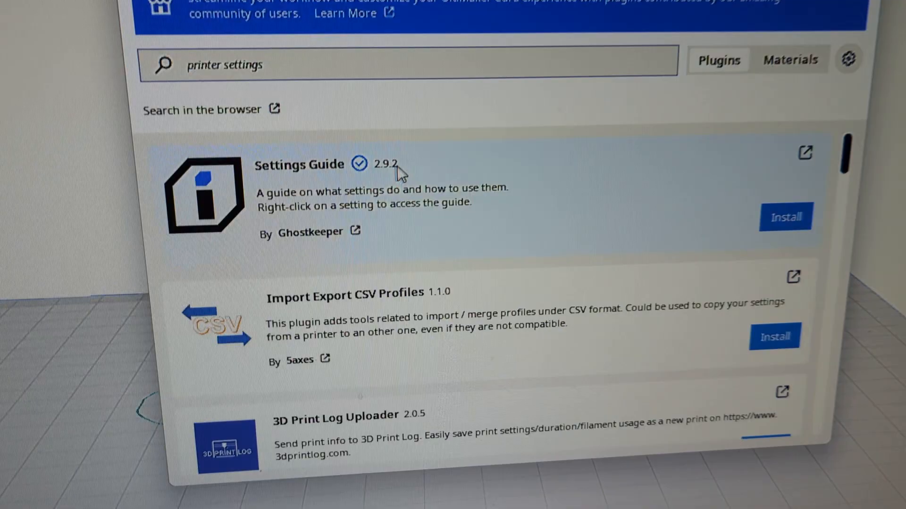
scroll("down", 3)
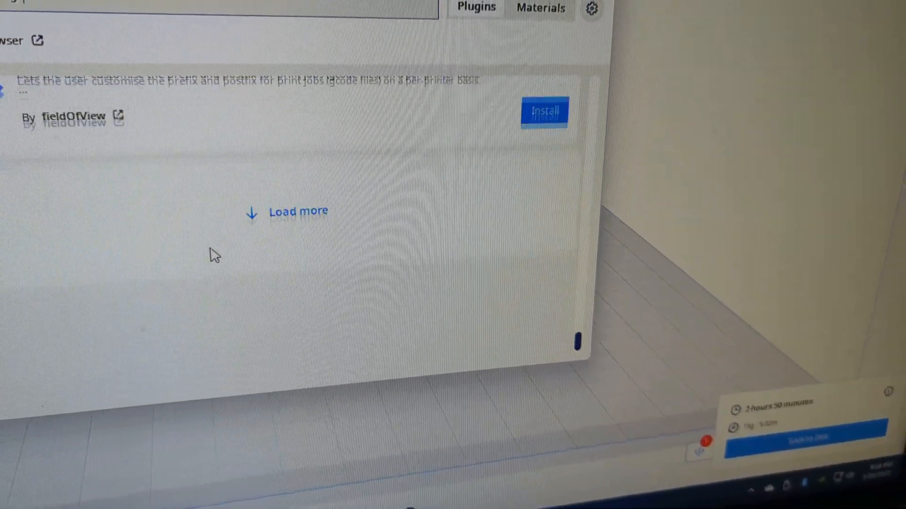
type("printer settings")
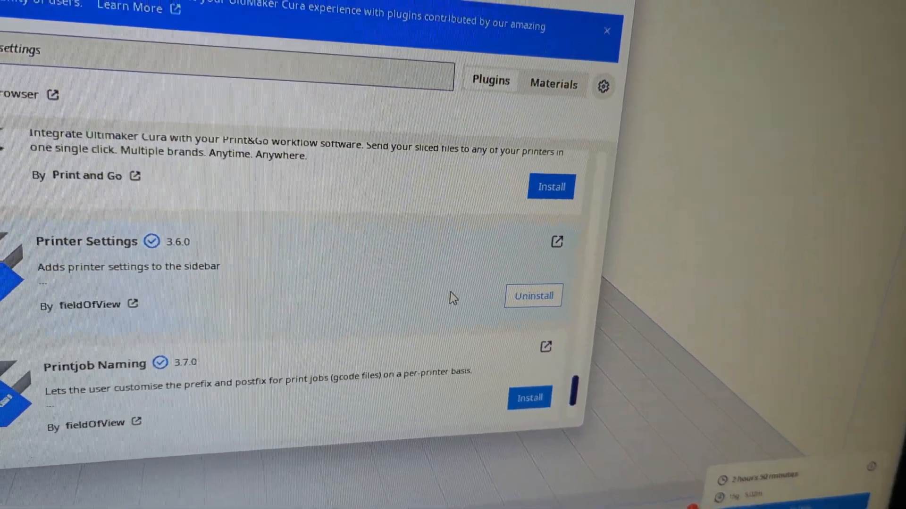
type("printer settings")
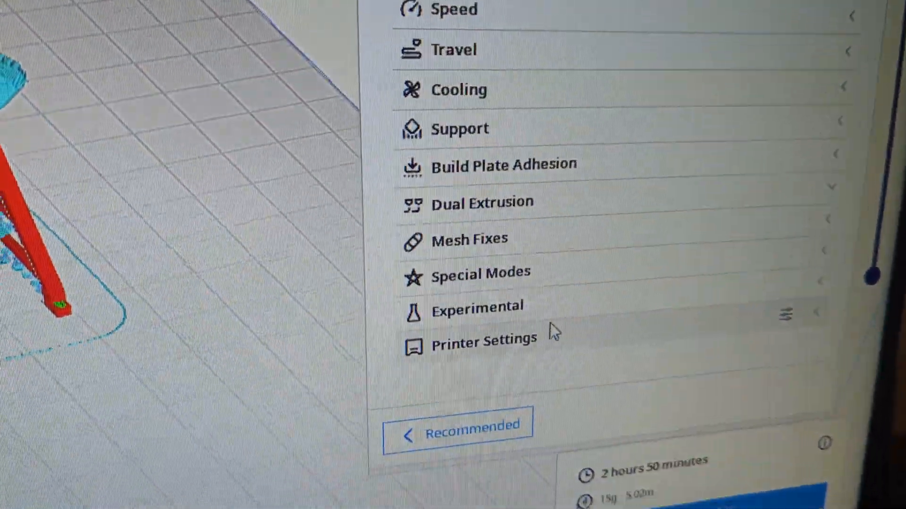
Step: Expand the new Printer Settings category and enable Firmware Retraction
scroll("down", 3)
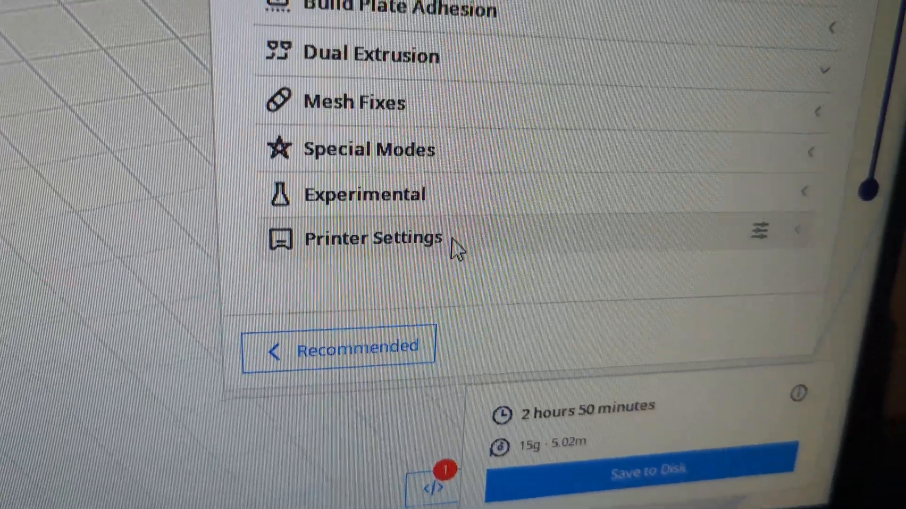
left_click(372, 238)
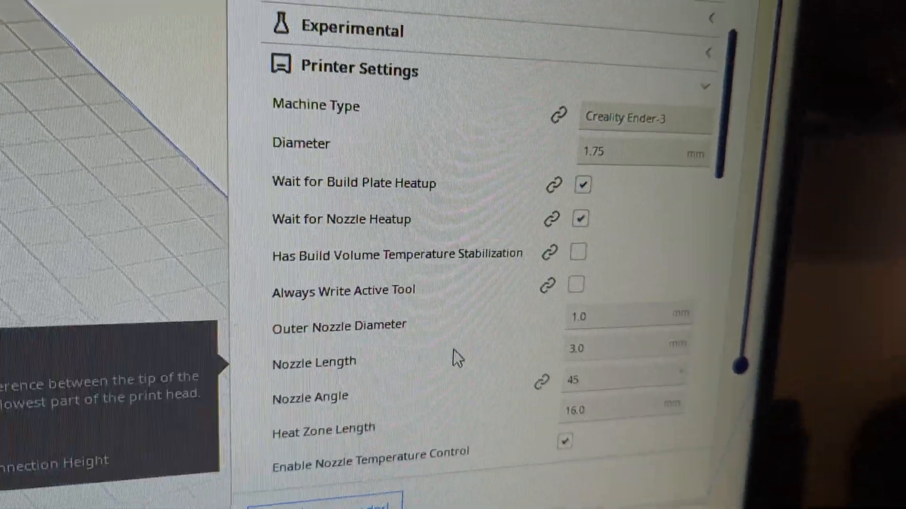
scroll("down", 3)
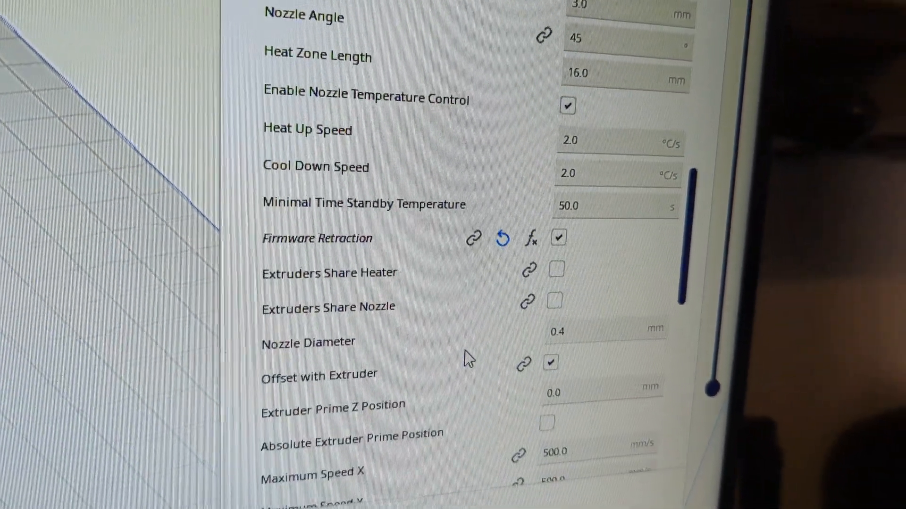